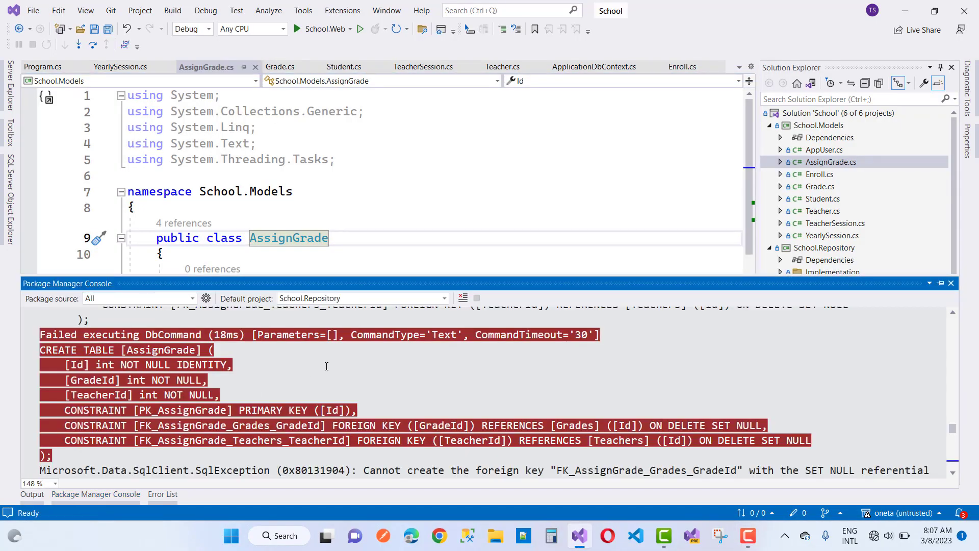
mouse_move(511, 393)
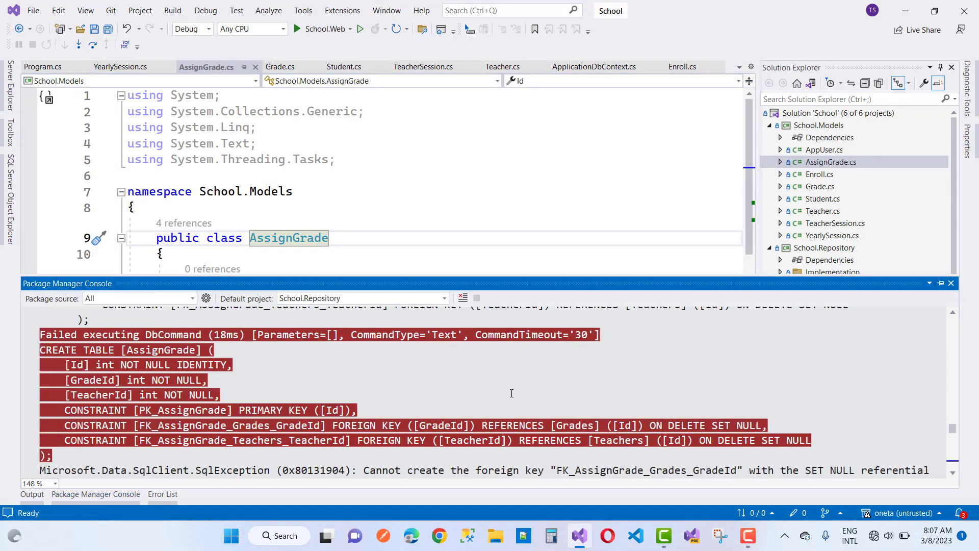
Step: Scroll through the update-database error about SET NULL on AssignGrade's non-nullable grade foreign key
scroll(down, 3)
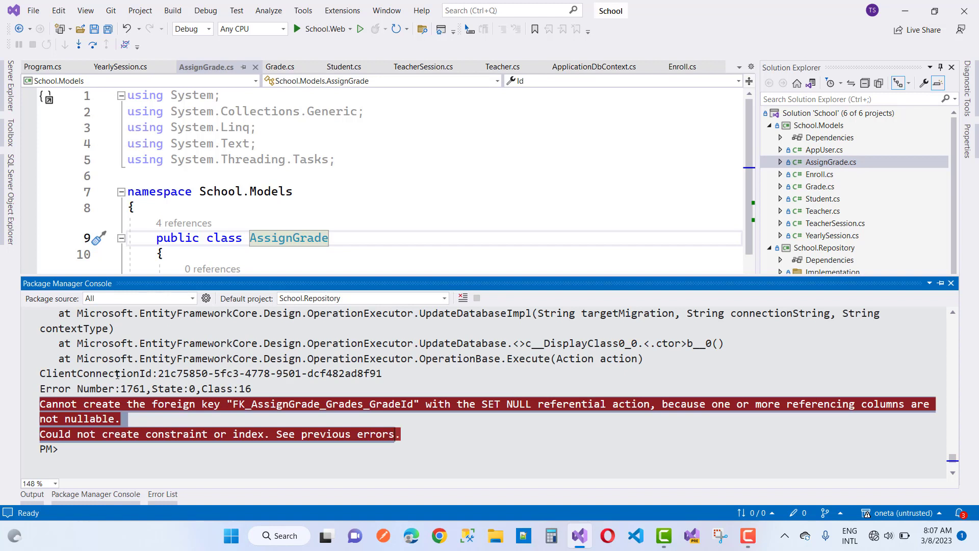
mouse_move(336, 416)
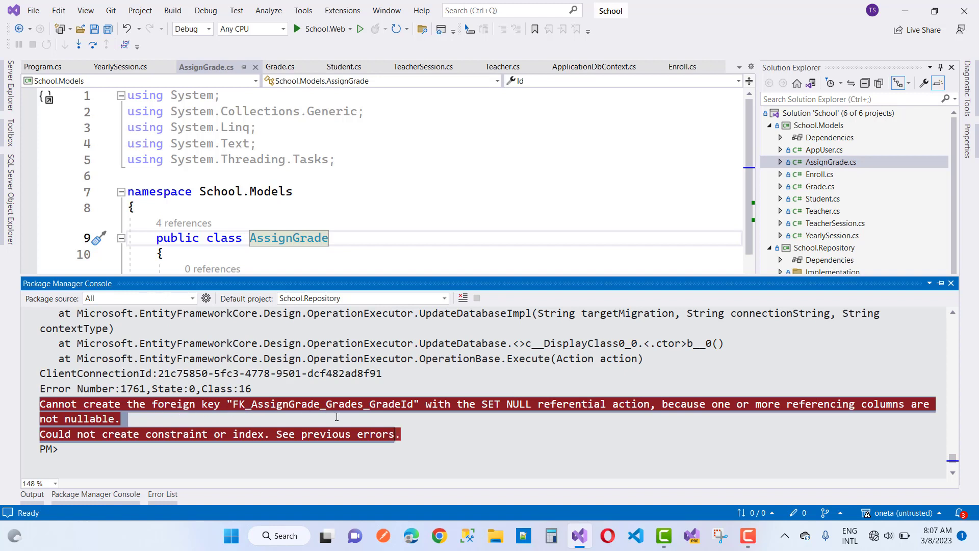
mouse_move(493, 414)
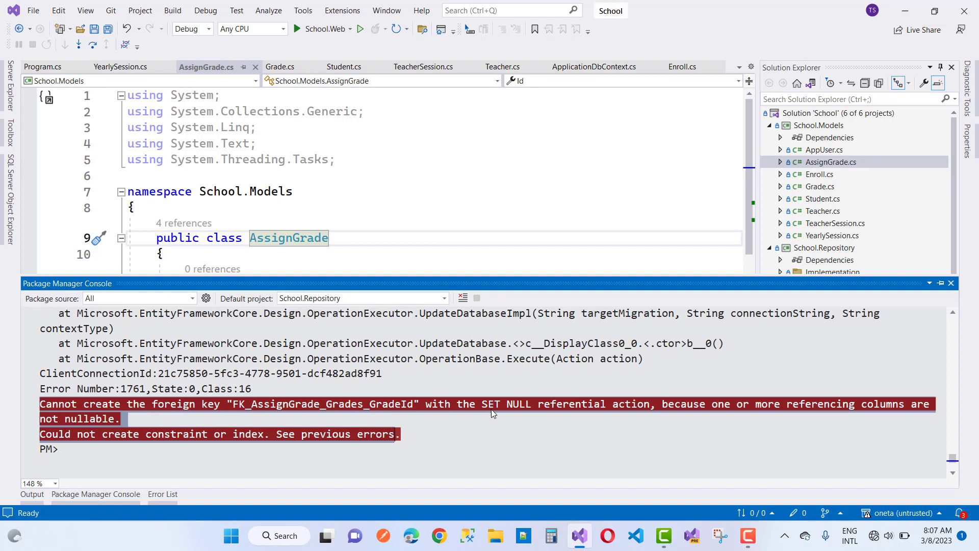
mouse_move(637, 413)
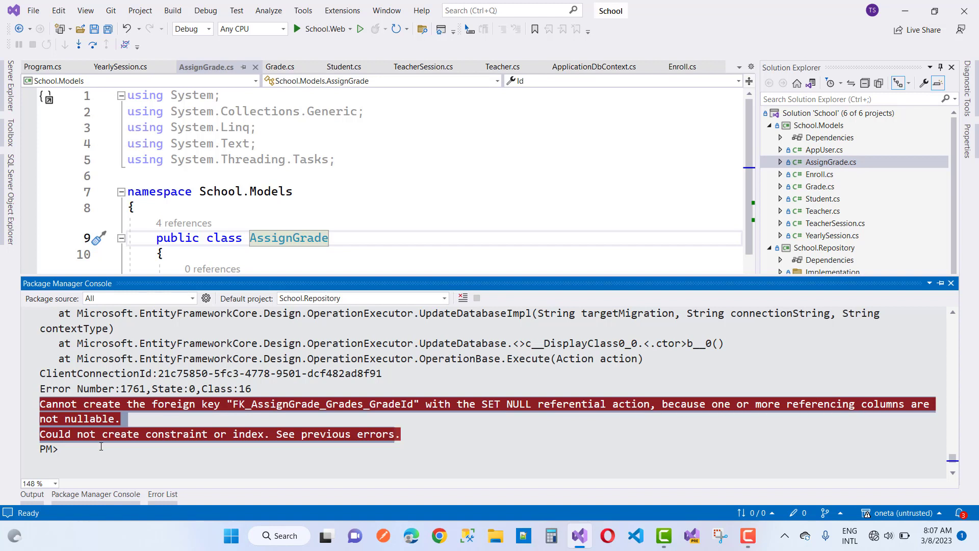
mouse_move(128, 442)
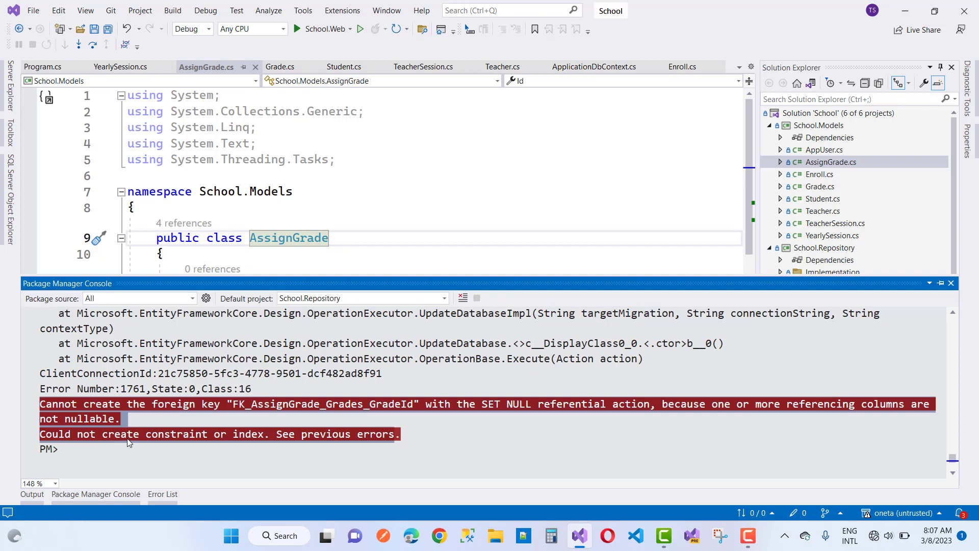
mouse_move(450, 426)
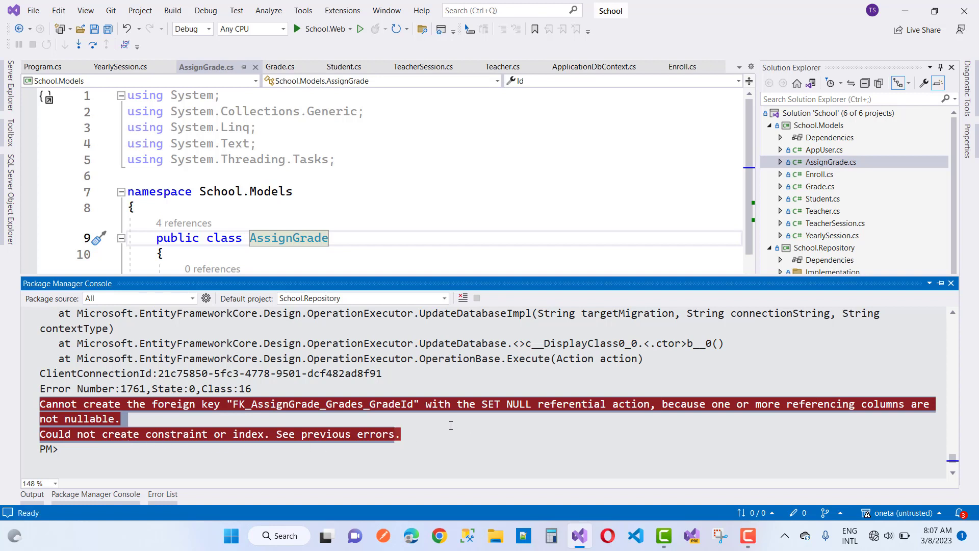
mouse_move(310, 411)
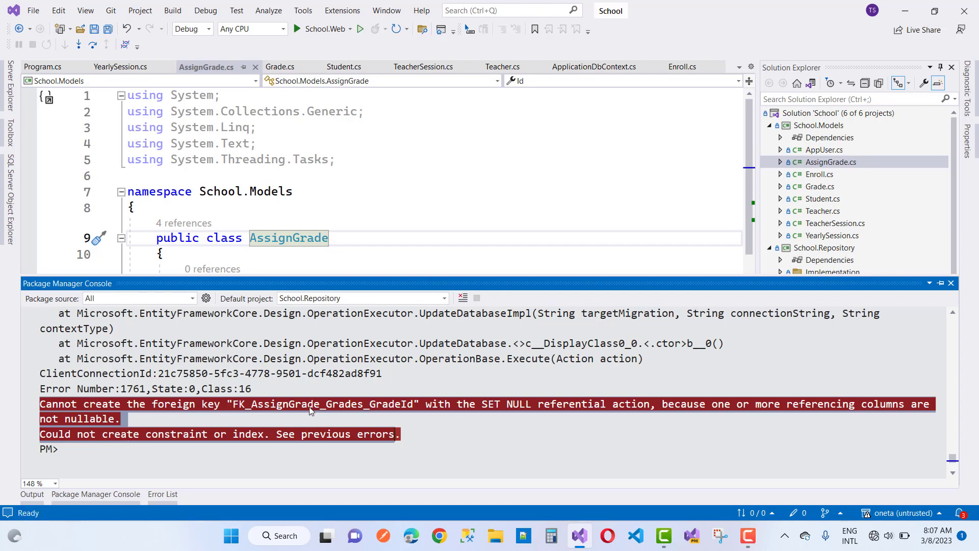
mouse_move(269, 414)
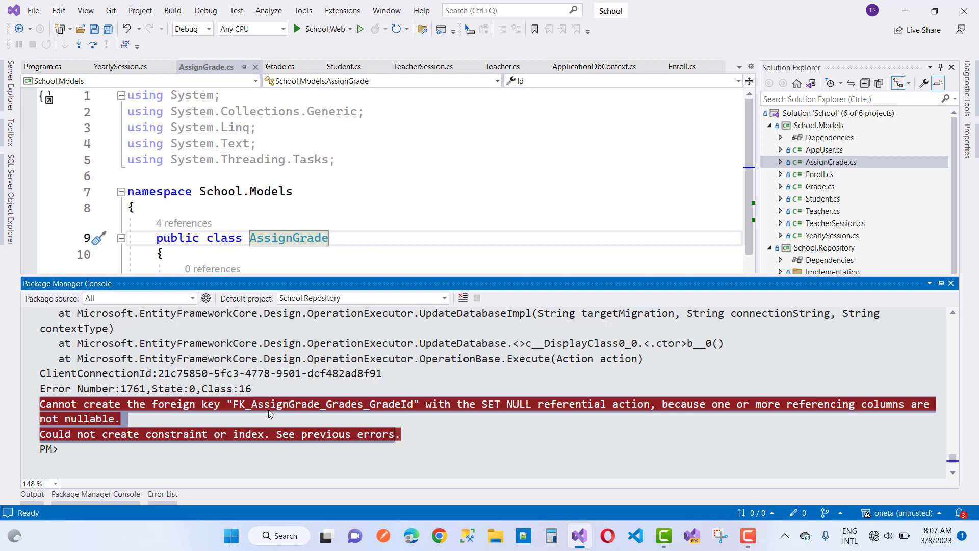
mouse_move(440, 235)
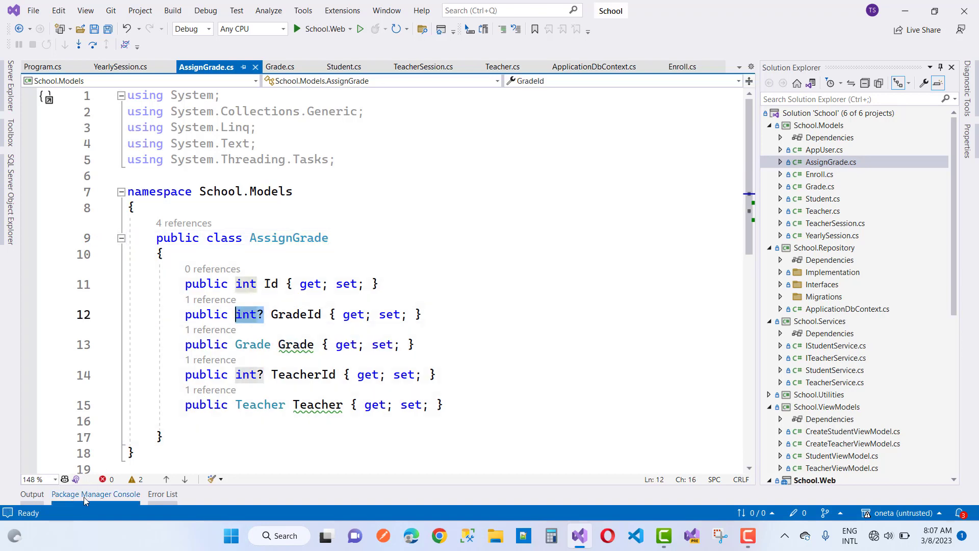
click(94, 493)
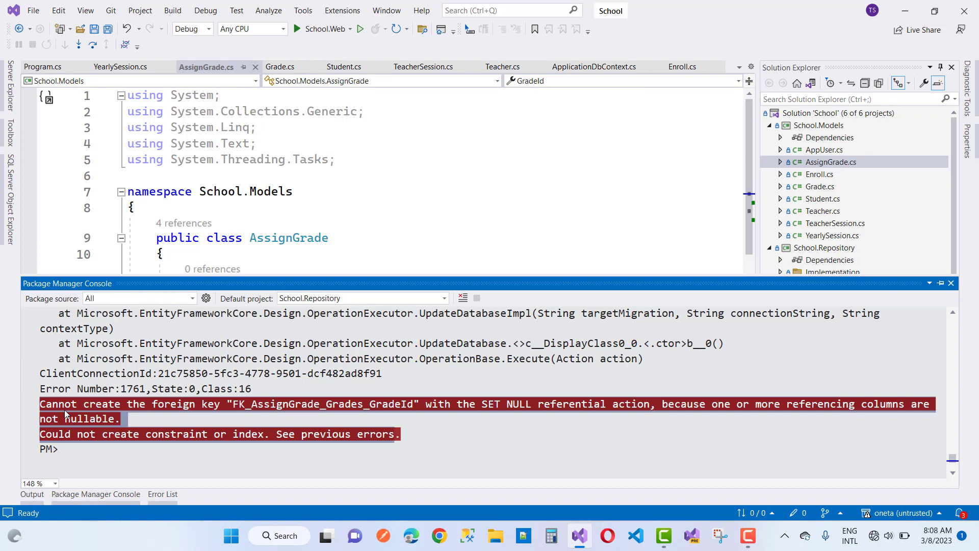
mouse_move(436, 417)
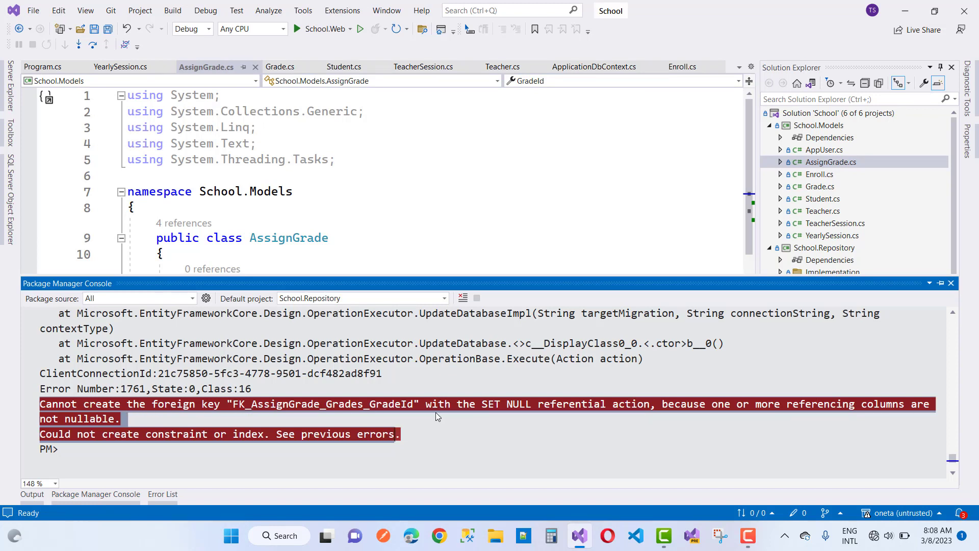
mouse_move(618, 402)
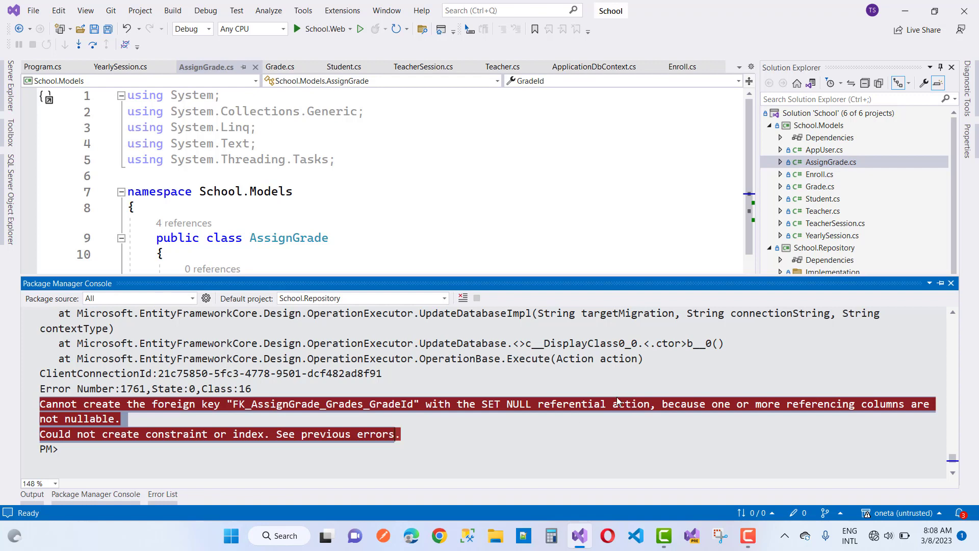
scroll(up, 3)
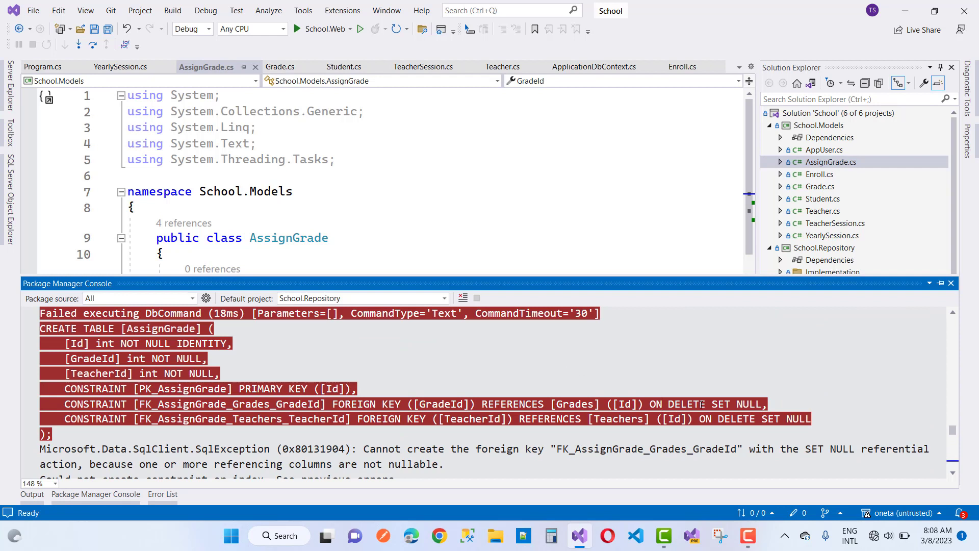
mouse_move(259, 384)
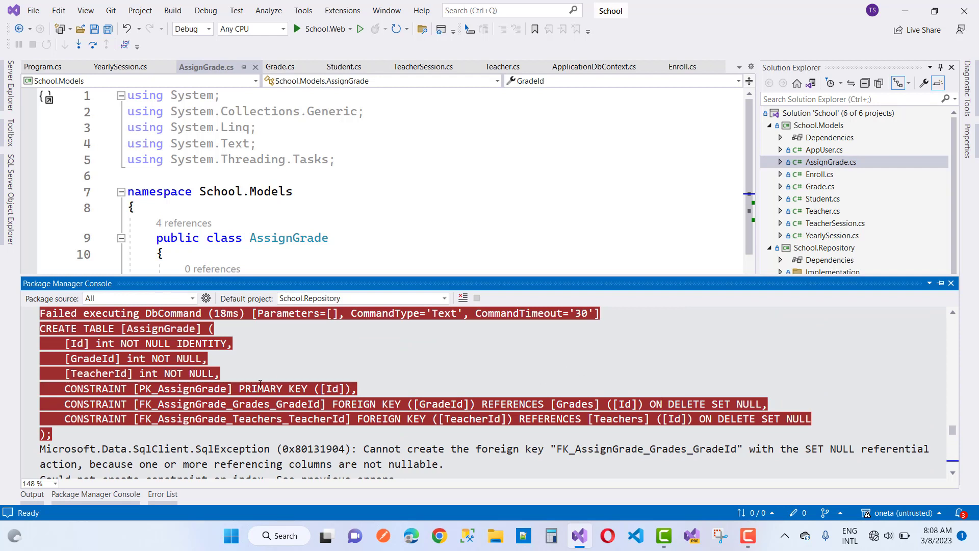
mouse_move(259, 383)
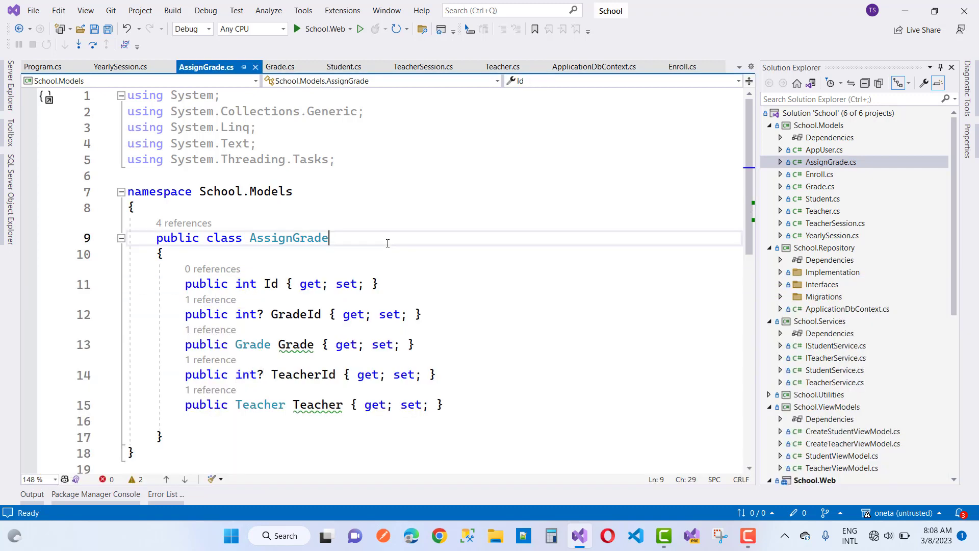
mouse_move(296, 344)
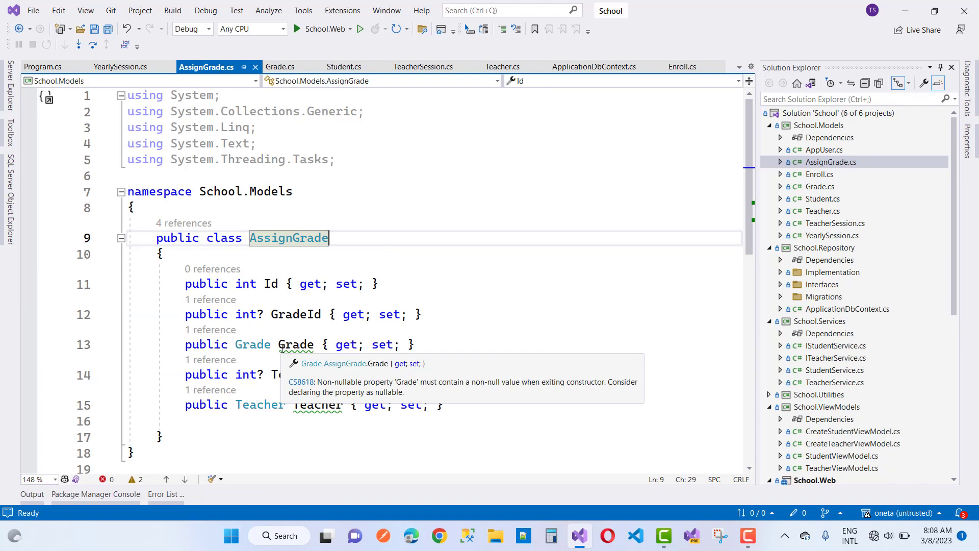
Step: Make AssignGrade's Grade navigation property nullable with '?', save, and open Enroll.cs
click(253, 344)
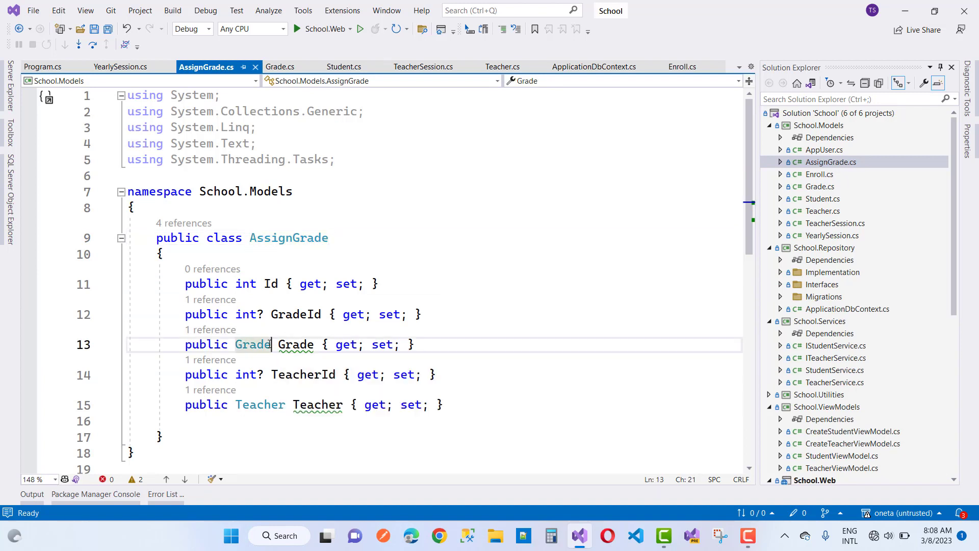
text(?)
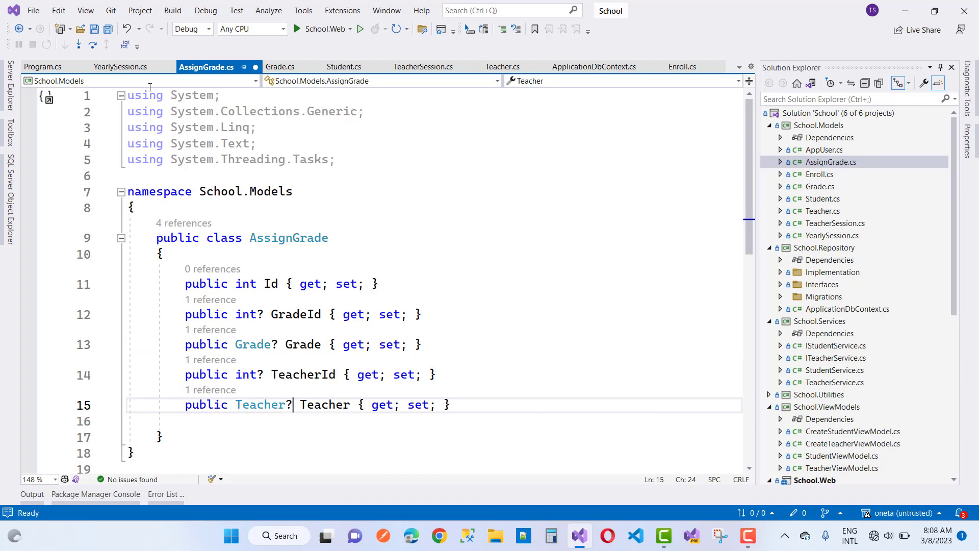
key(ctrl+s)
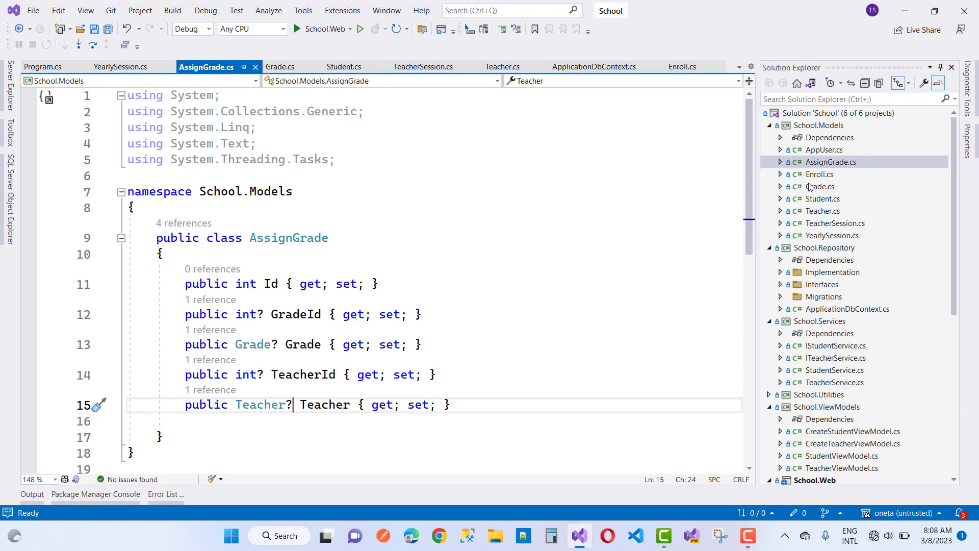
click(820, 175)
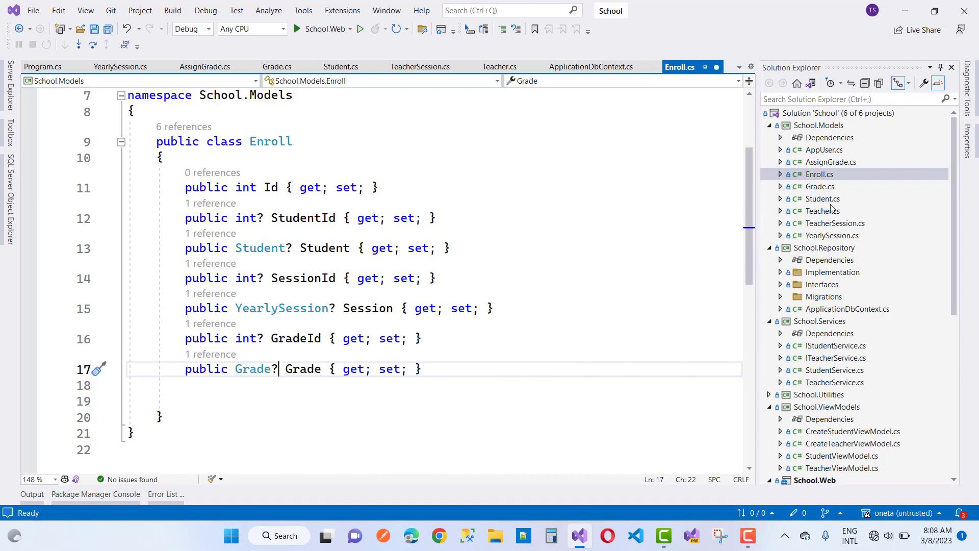
mouse_move(833, 226)
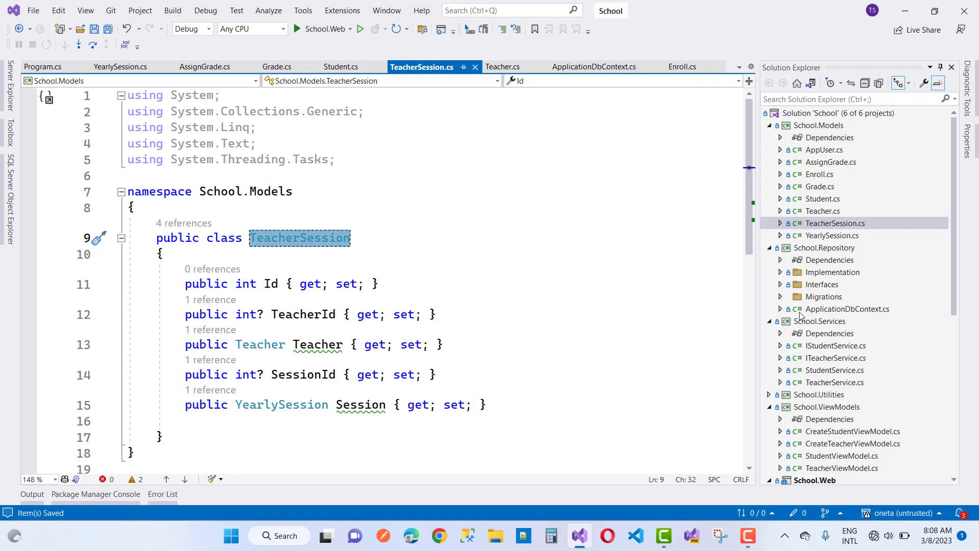
Step: Delete the Repository project's Migrations folder and bring up the Package Manager Console
click(824, 296)
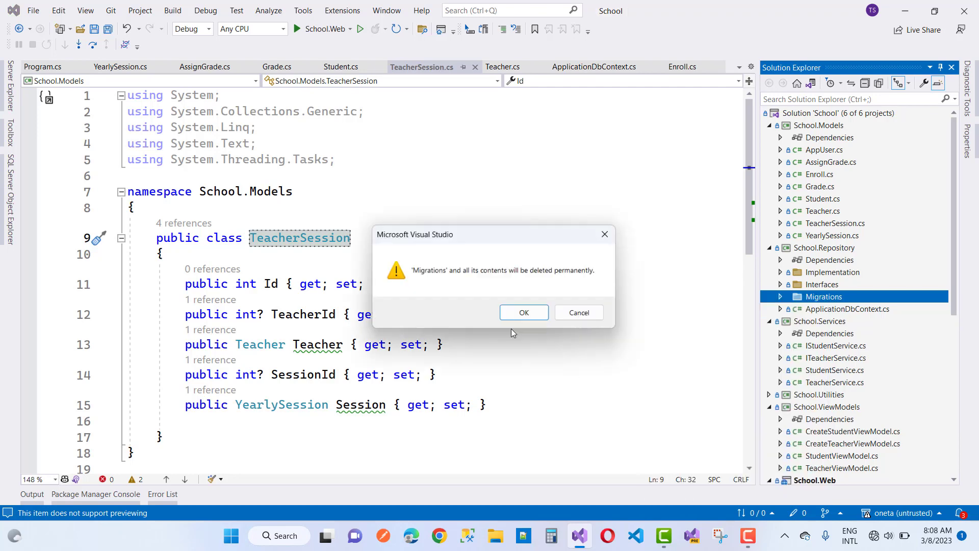
click(523, 312)
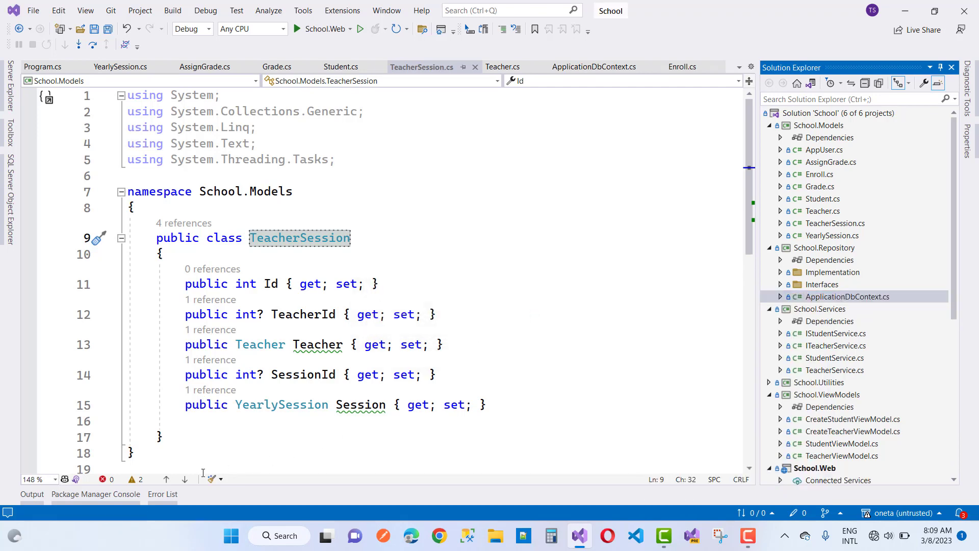
click(96, 493)
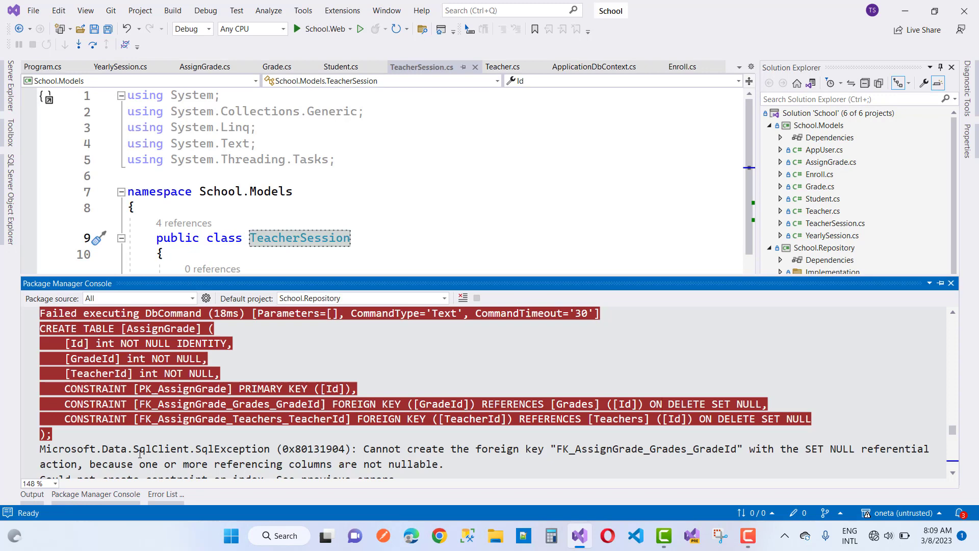
Step: Run add-migration Initial in the Package Manager Console
scroll(down, 3)
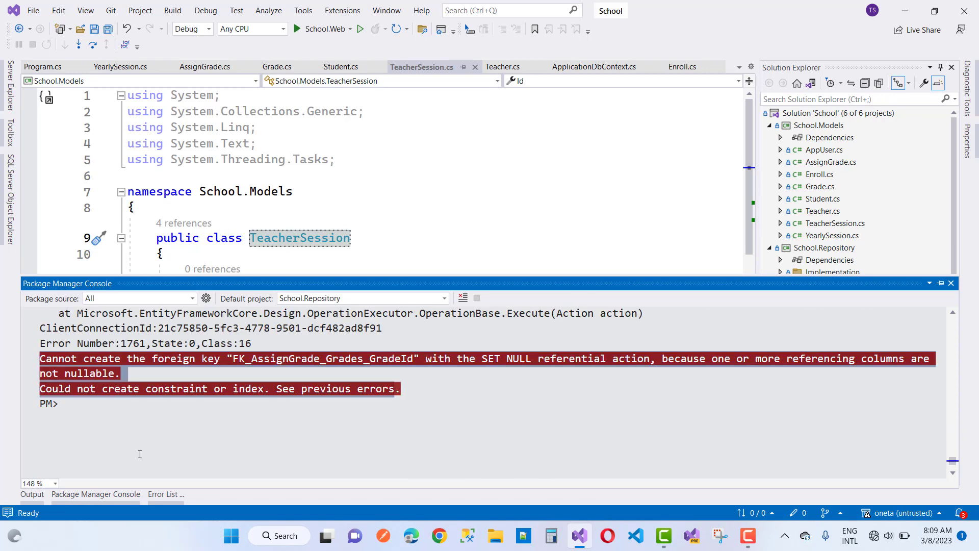
text(add-migr)
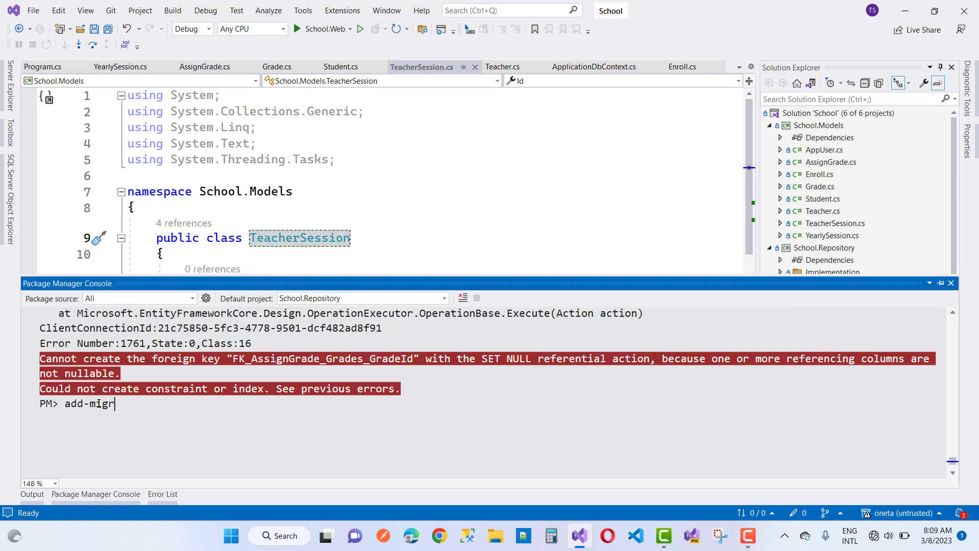
text(ation i)
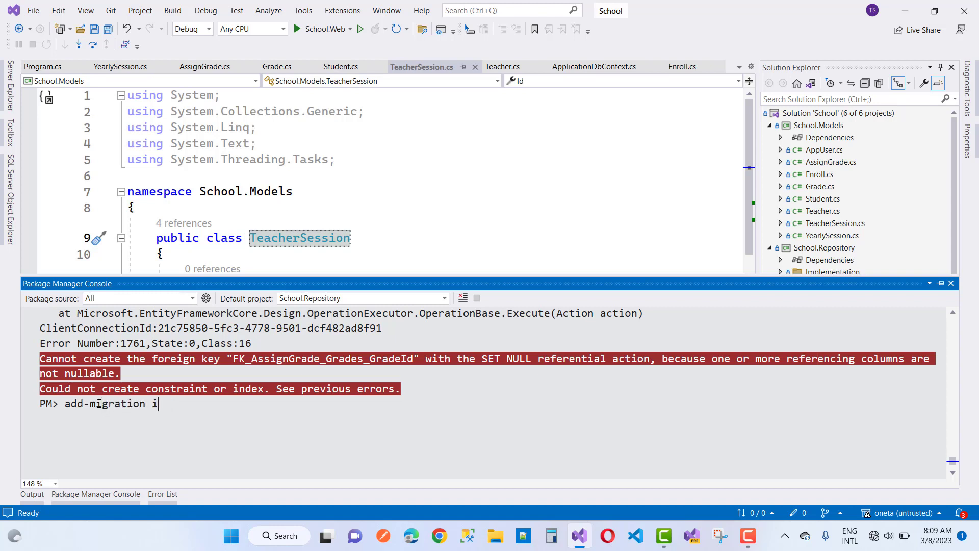
key(Return)
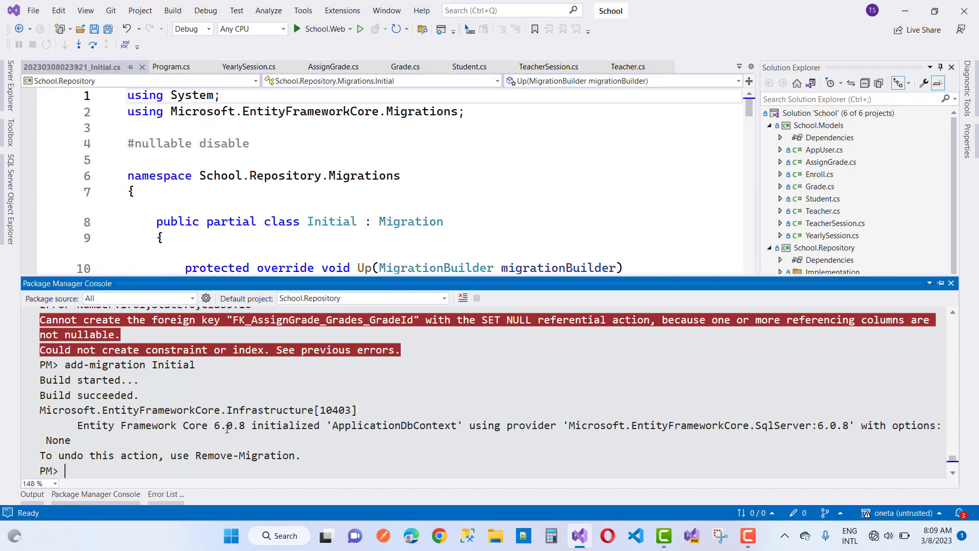
Step: Run update-database and read the TeacherSession teacher foreign key SET NULL error
text(update-database)
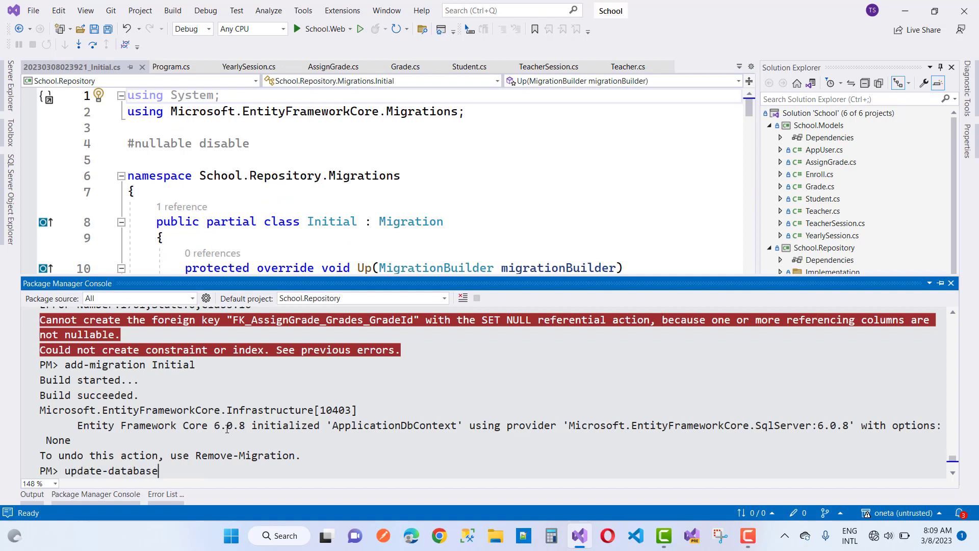
key(Return)
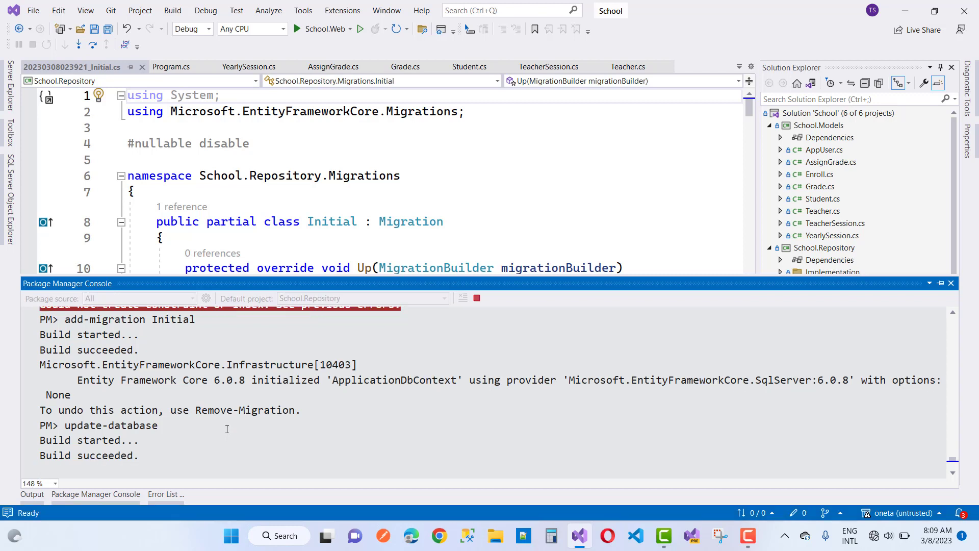
scroll(down, 3)
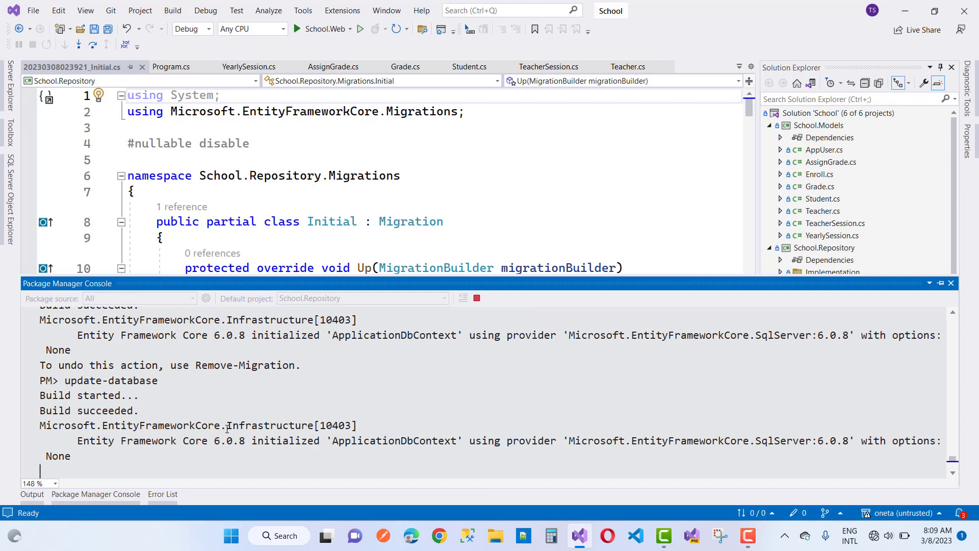
scroll(down, 3)
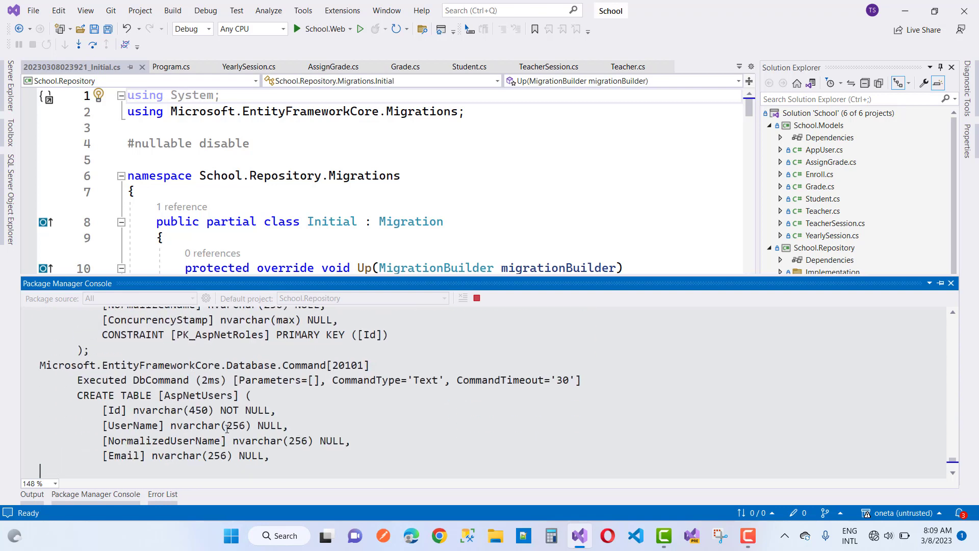
scroll(down, 3)
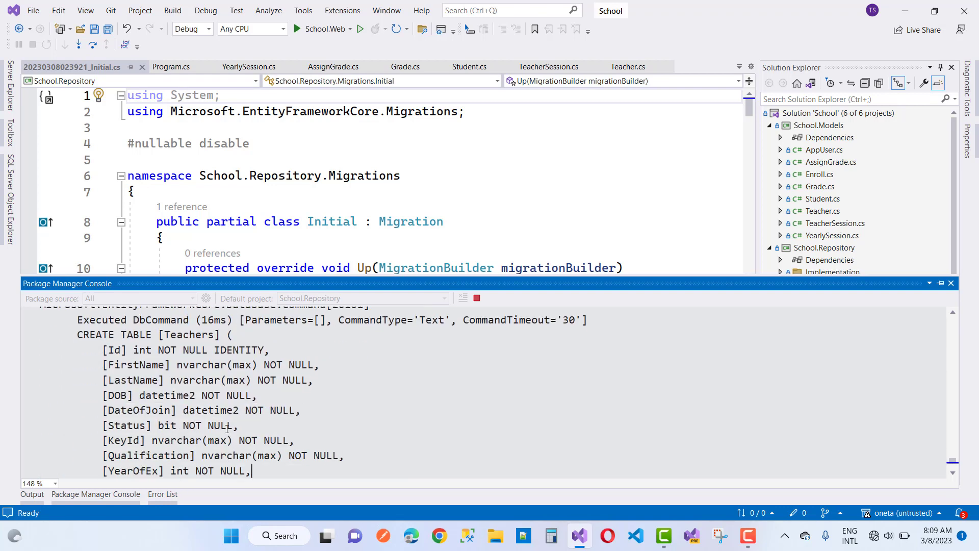
scroll(down, 3)
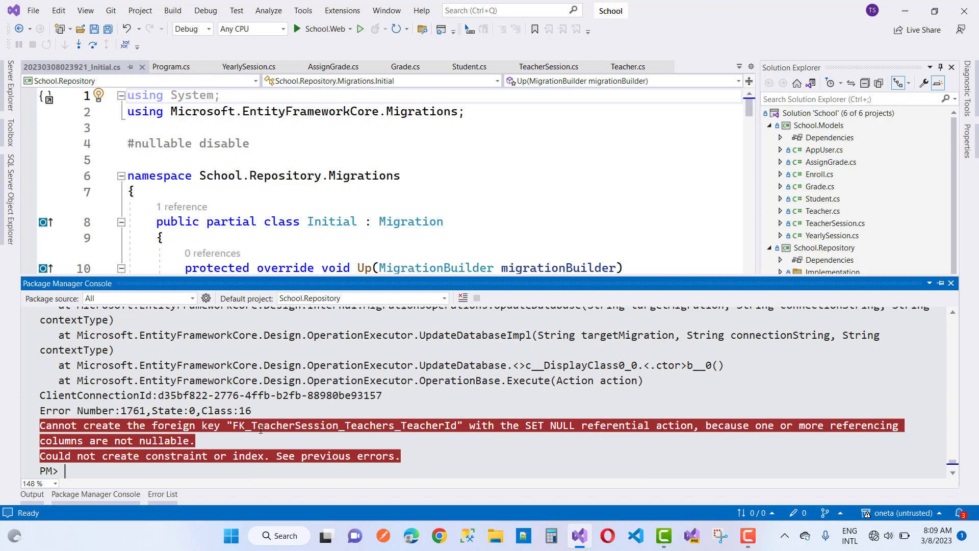
mouse_move(444, 204)
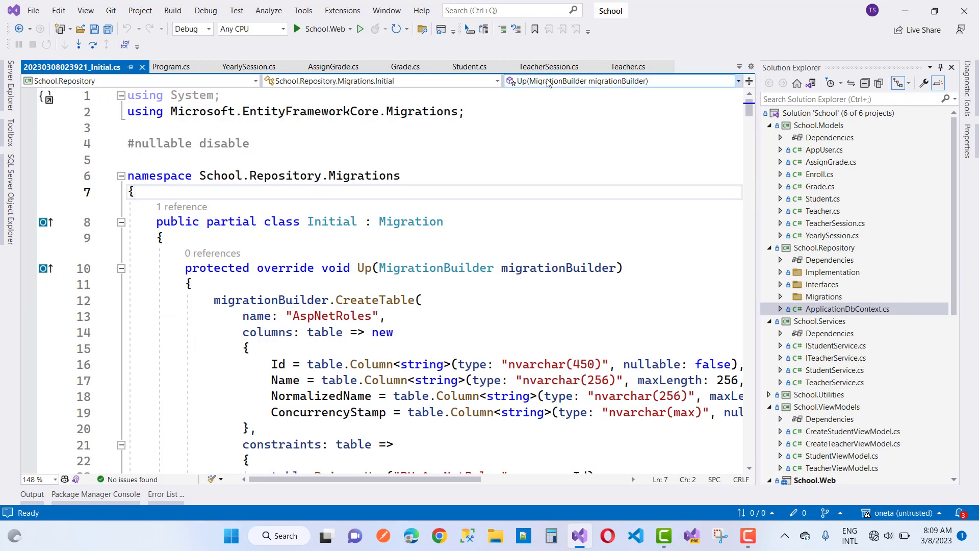
Step: Save TeacherSession's nullable Teacher and Session properties and permanently delete the Migrations folder
click(542, 67)
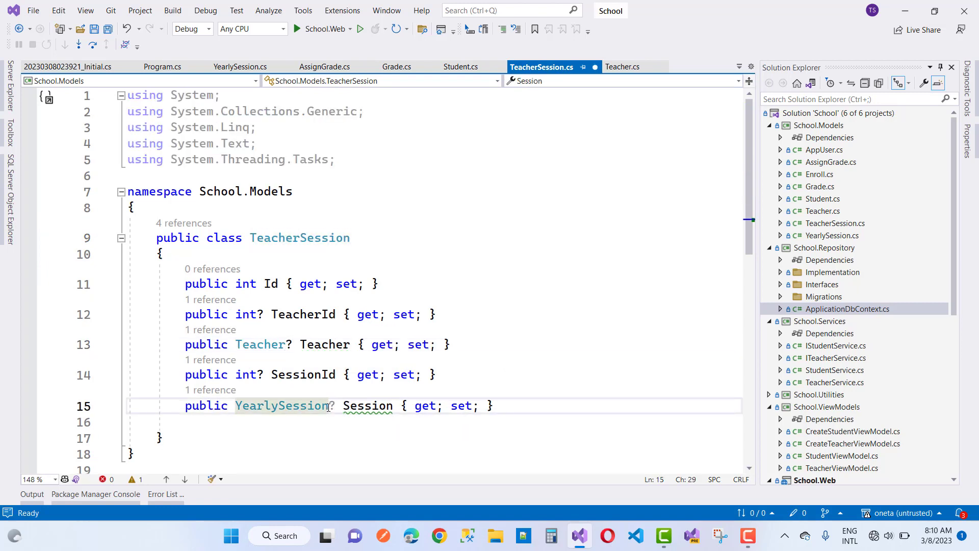
click(93, 30)
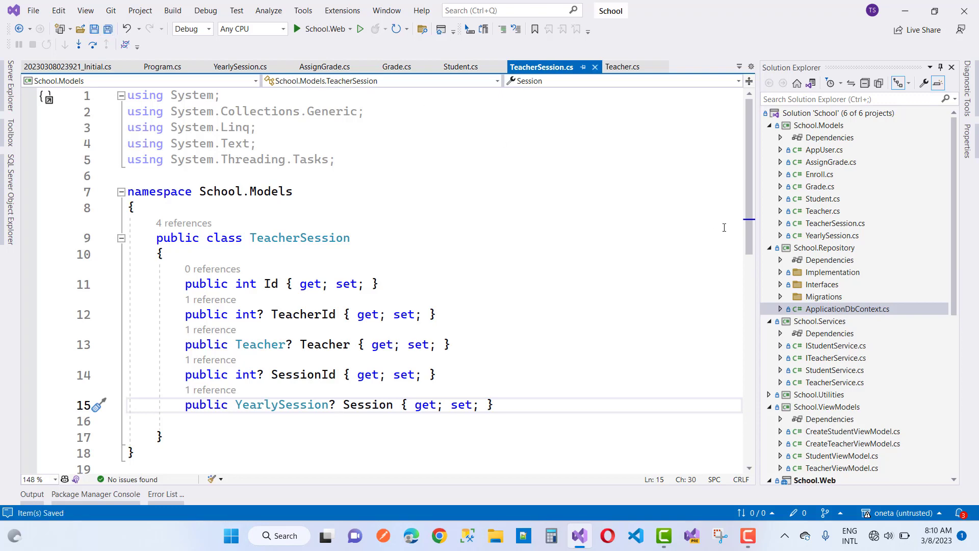
click(830, 236)
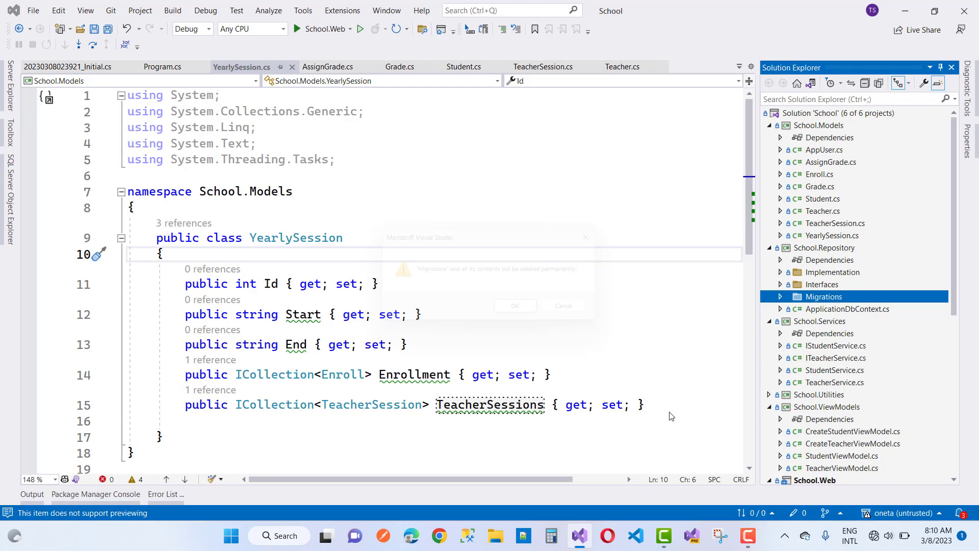
click(514, 306)
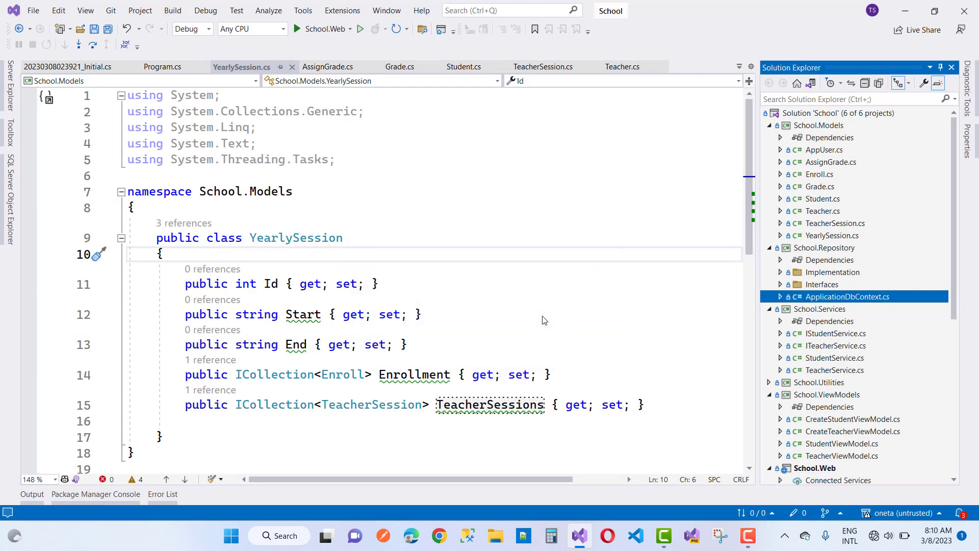
click(96, 494)
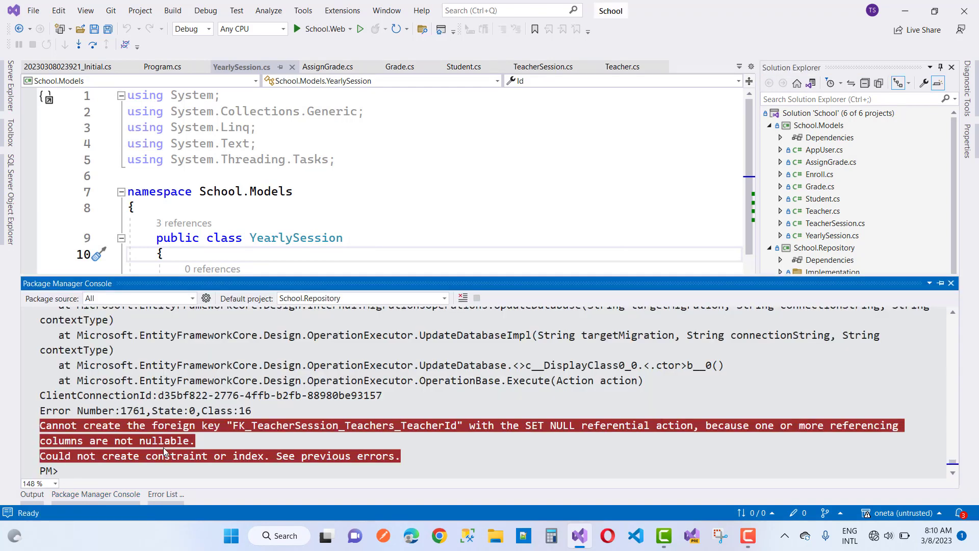
Step: Run add-migration Initial and scroll through the migration and table-creation output
text(add-migration Initial)
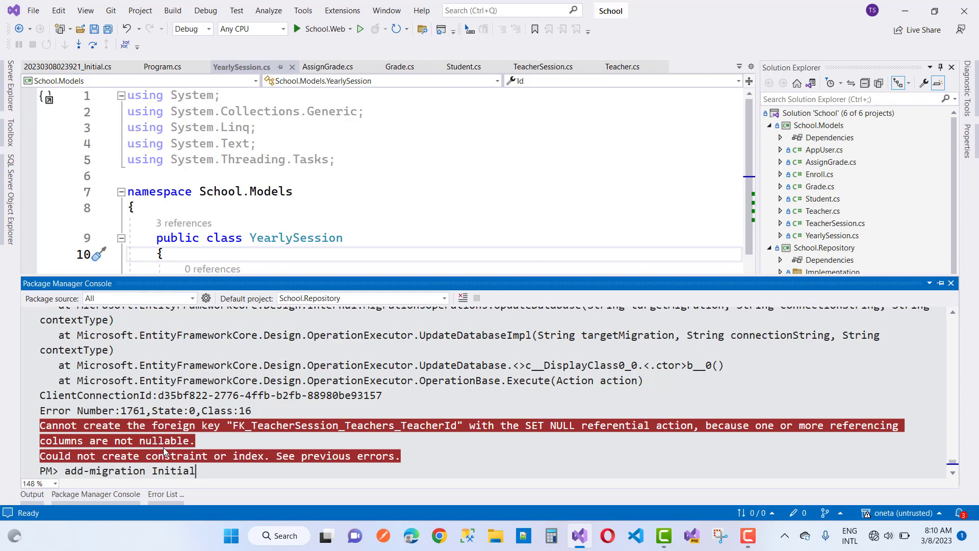
key(Return)
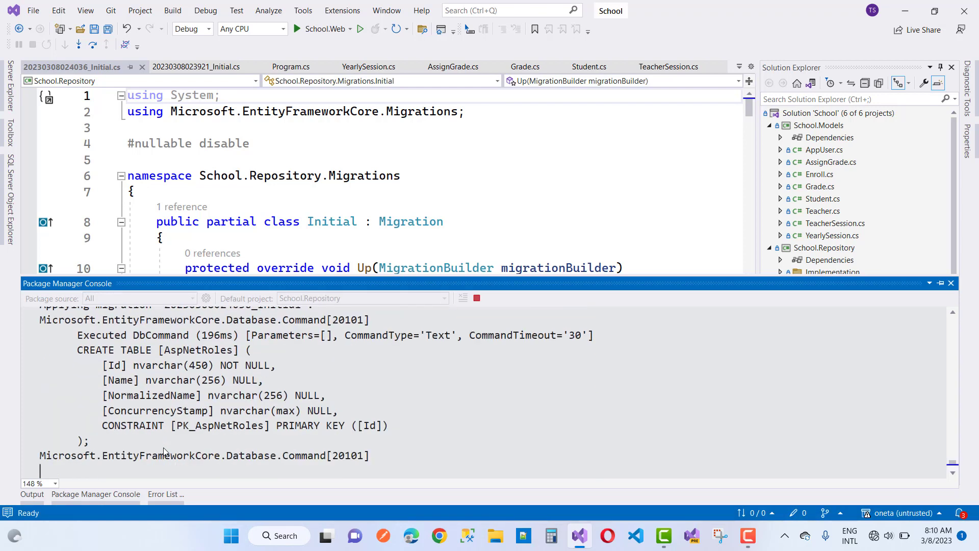
scroll(down, 3)
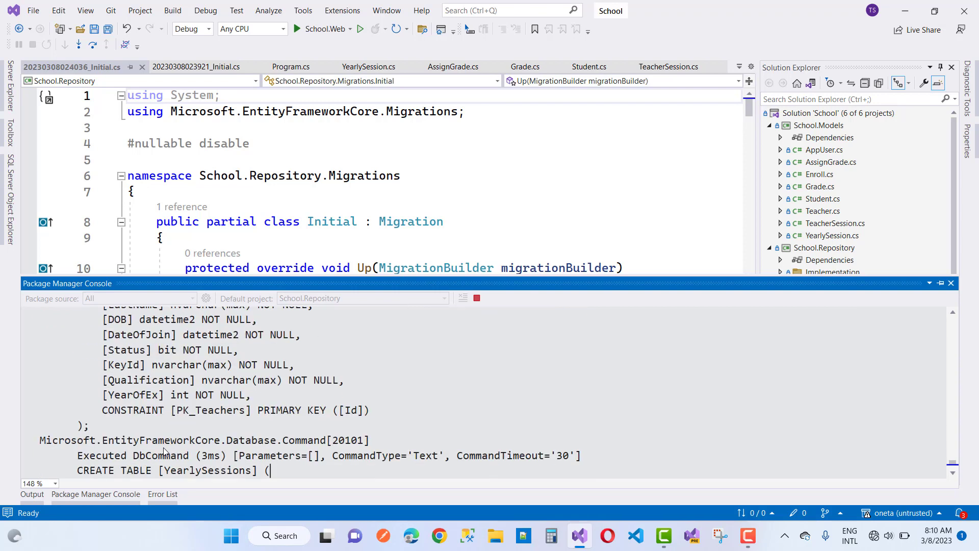
scroll(down, 3)
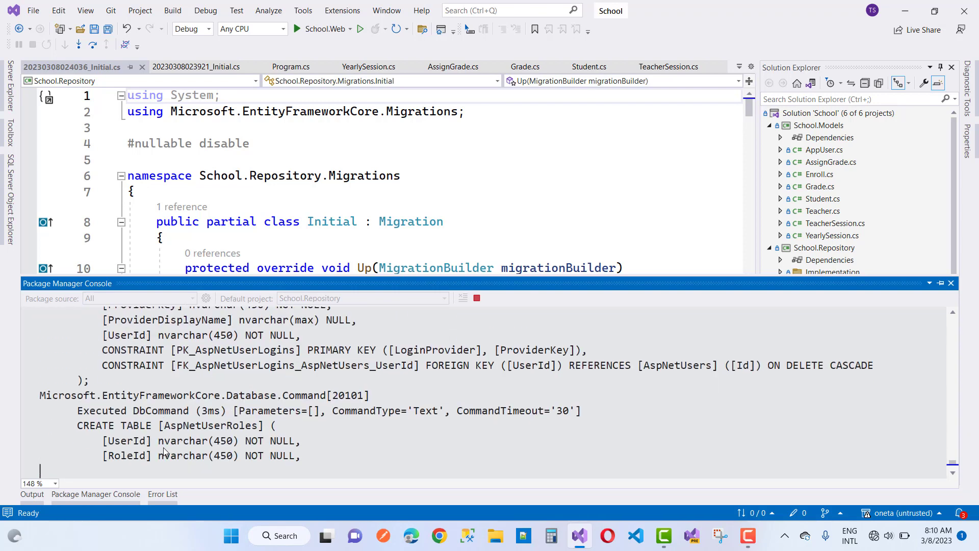
scroll(down, 3)
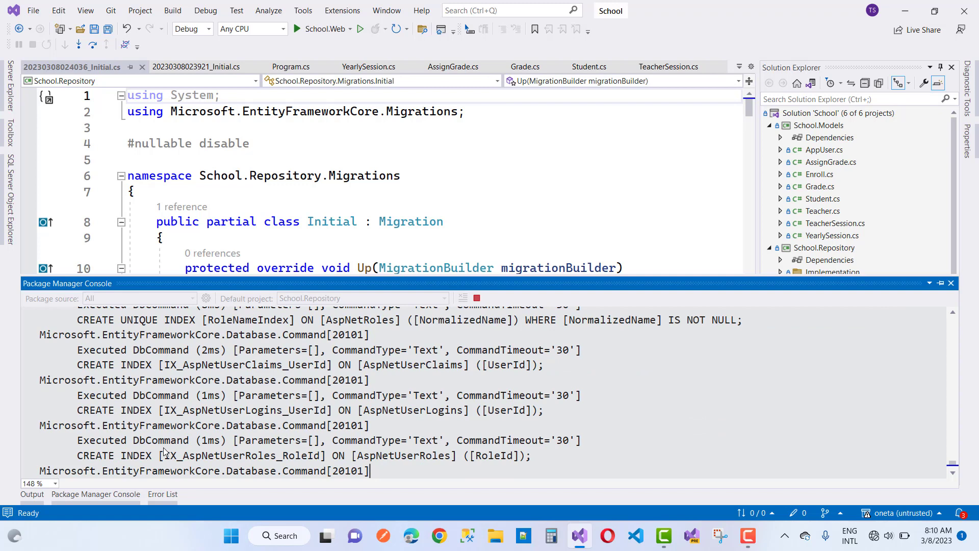